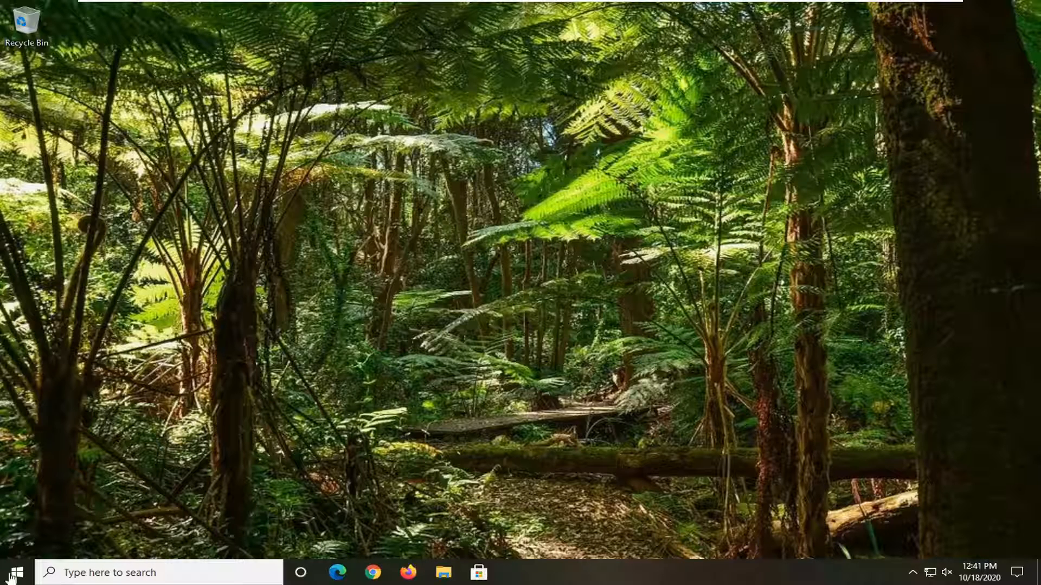
Search 'regedi' in Start and launch Registry Editor as administrator.
type("regedit")
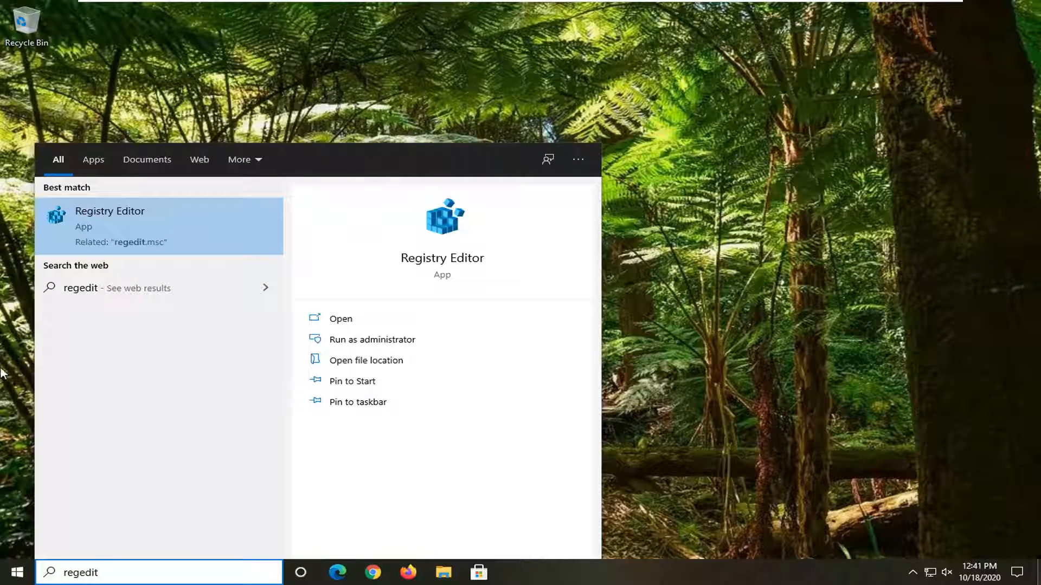
mouse_move(120, 225)
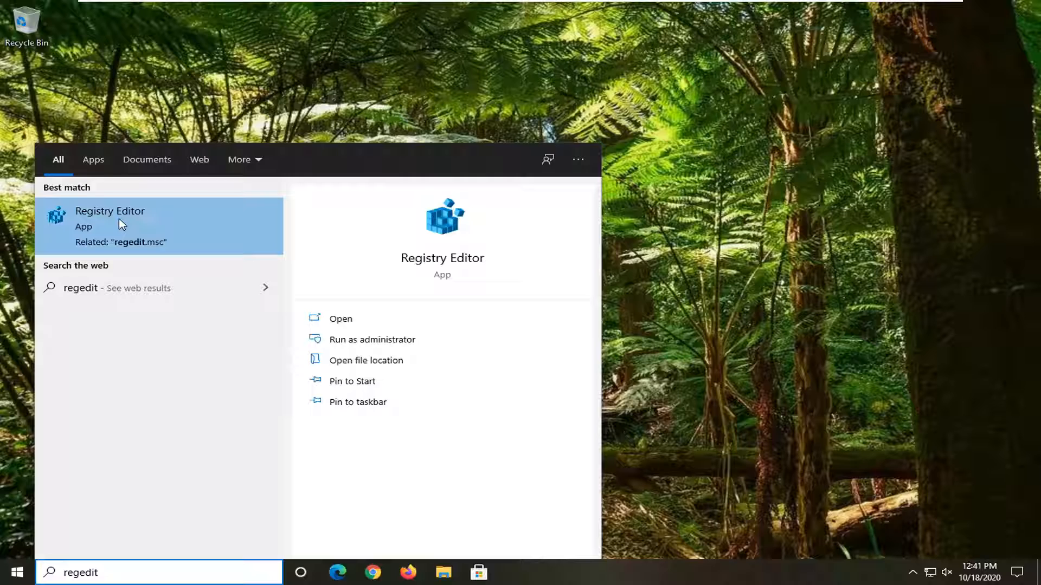
right_click(110, 219)
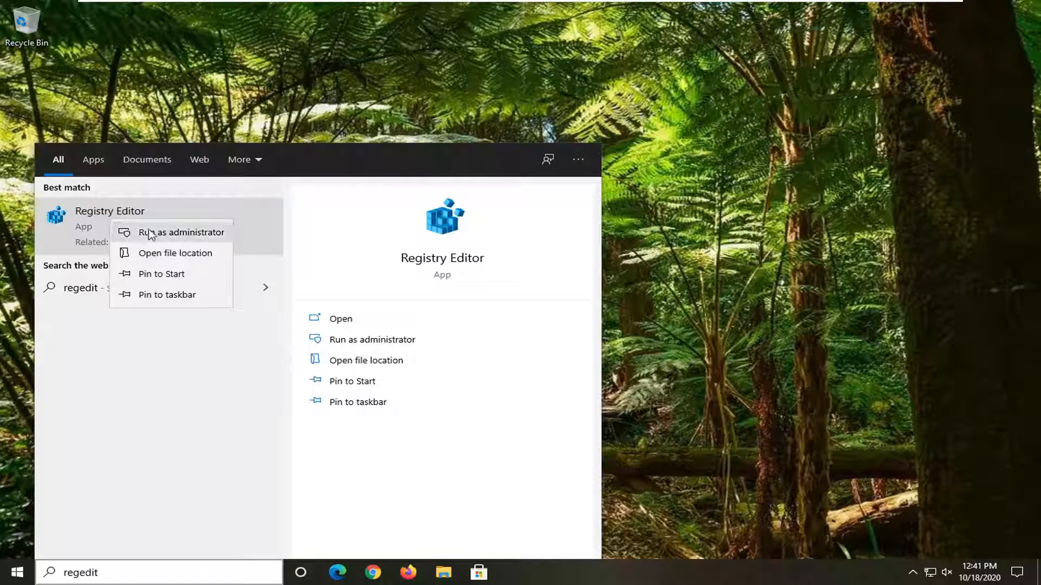
left_click(180, 233)
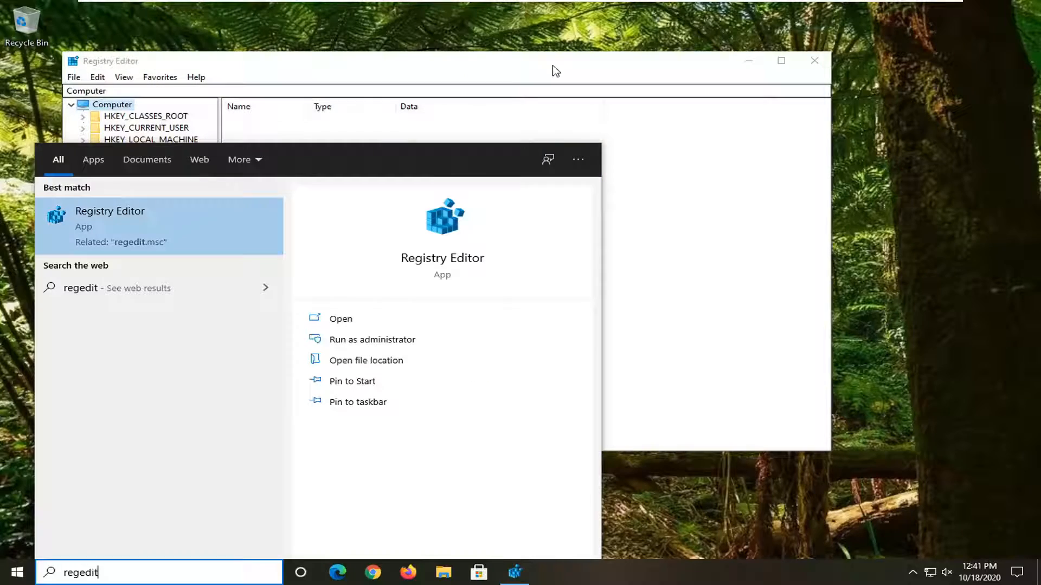
Focus Registry Editor and show the File menu's import and export options.
left_click(340, 318)
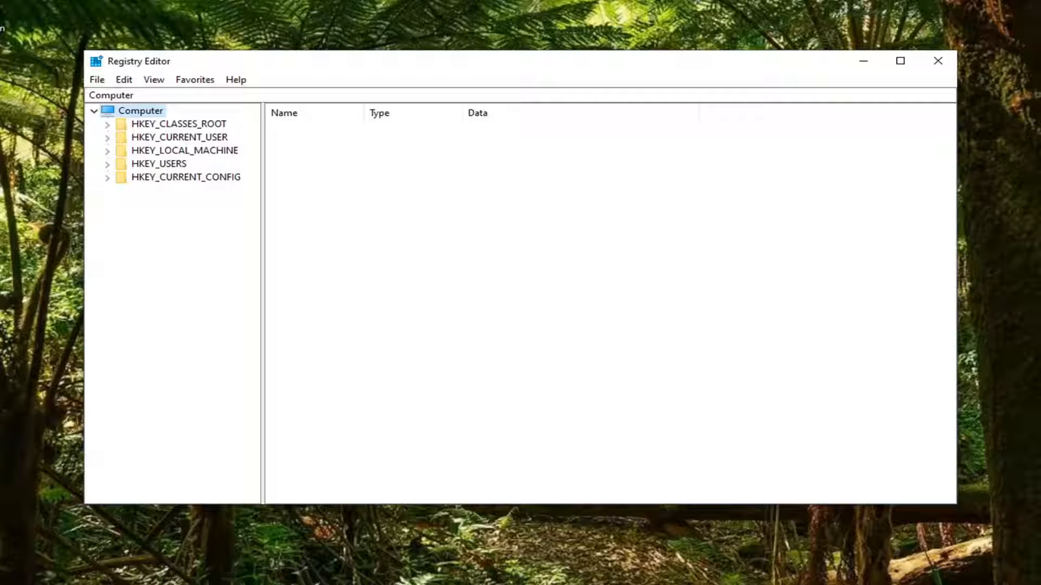
mouse_move(949, 264)
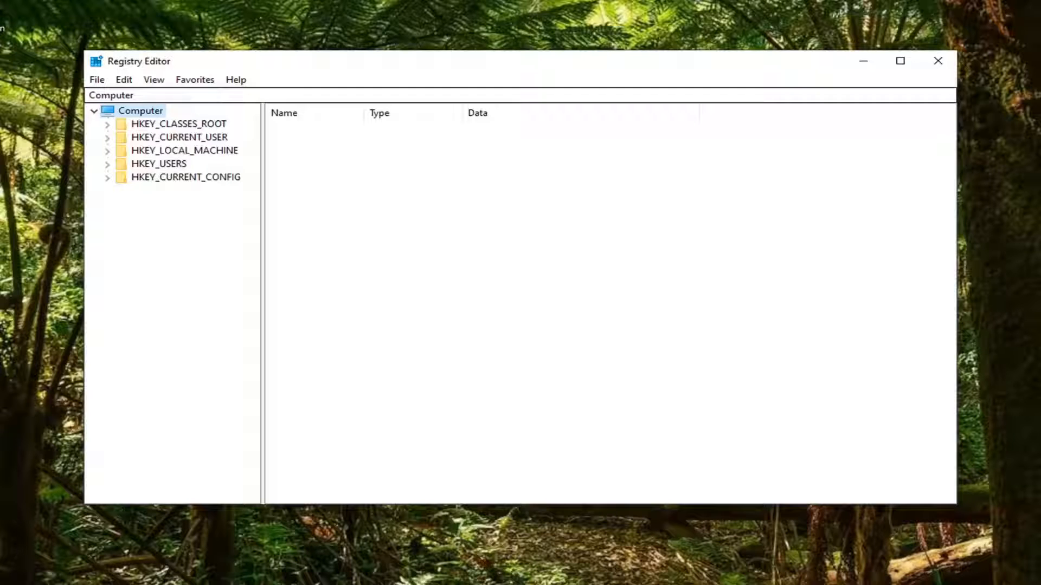
left_click(97, 79)
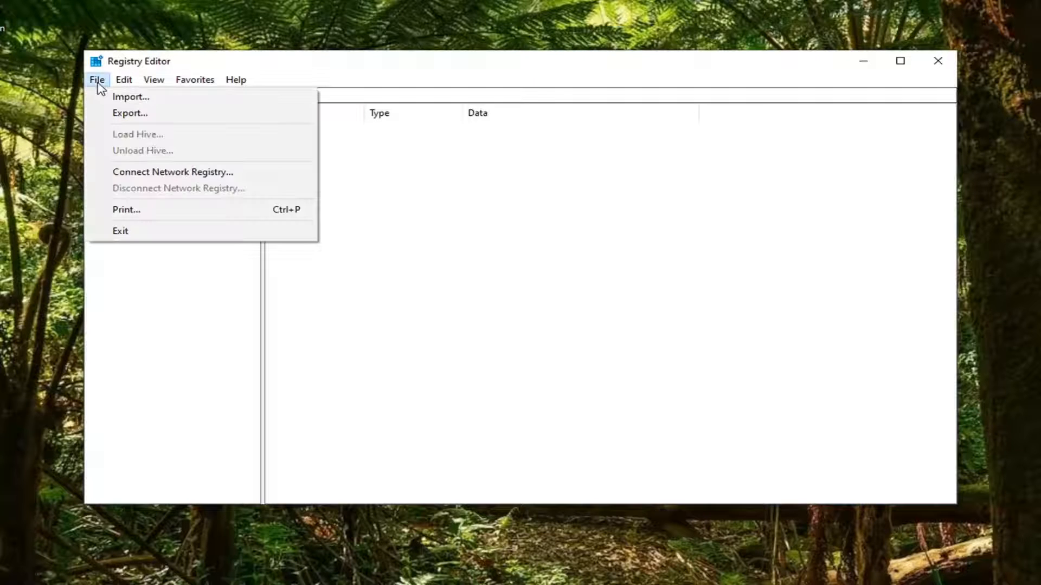
left_click(130, 113)
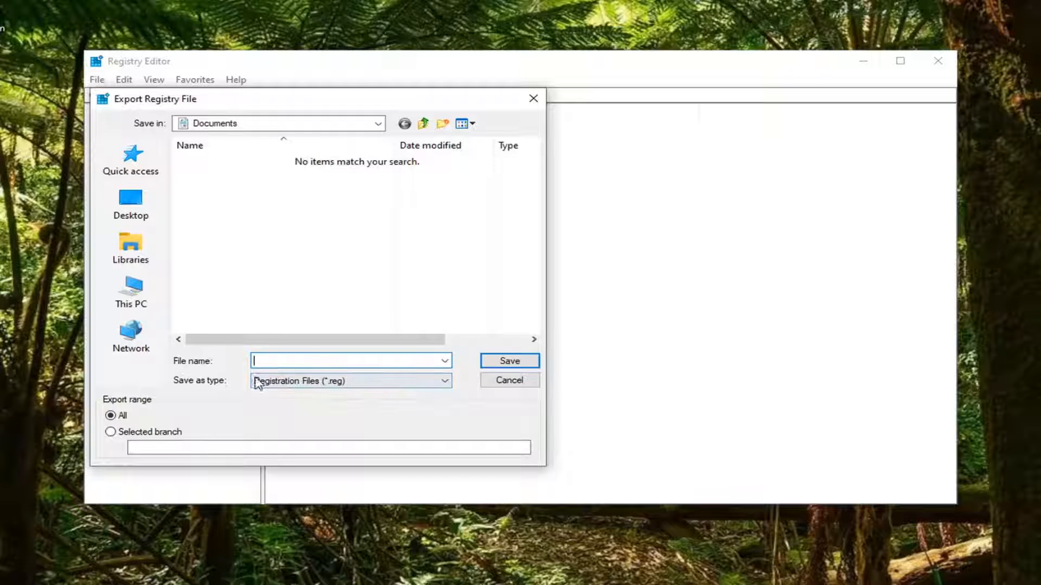
mouse_move(63, 417)
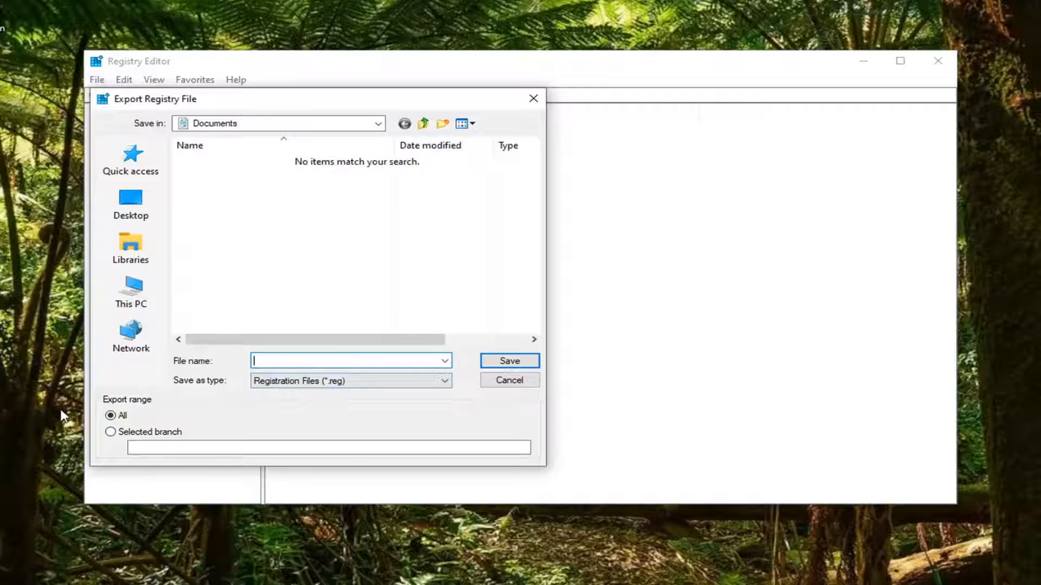
mouse_move(136, 403)
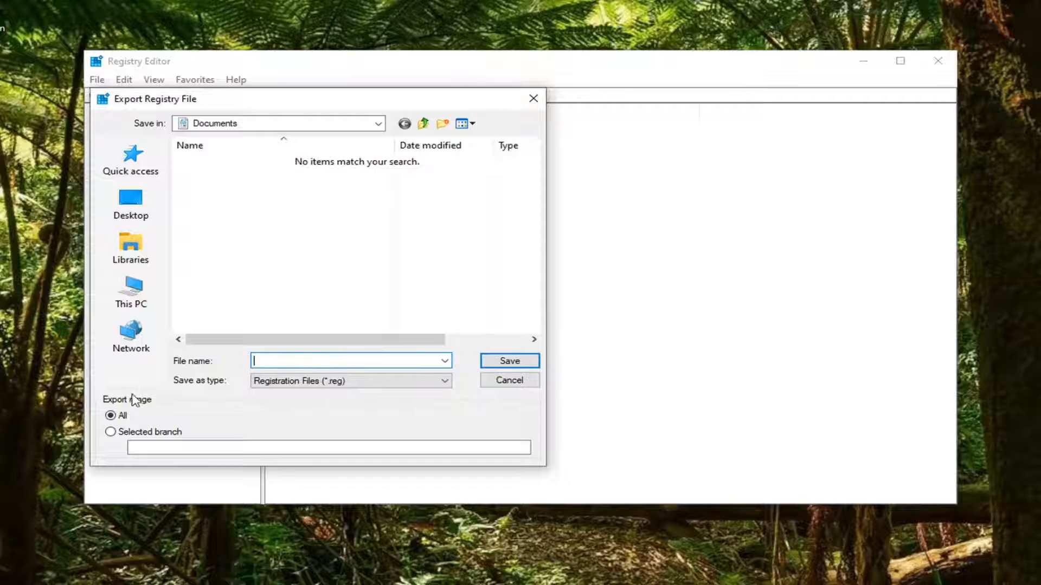
mouse_move(91, 294)
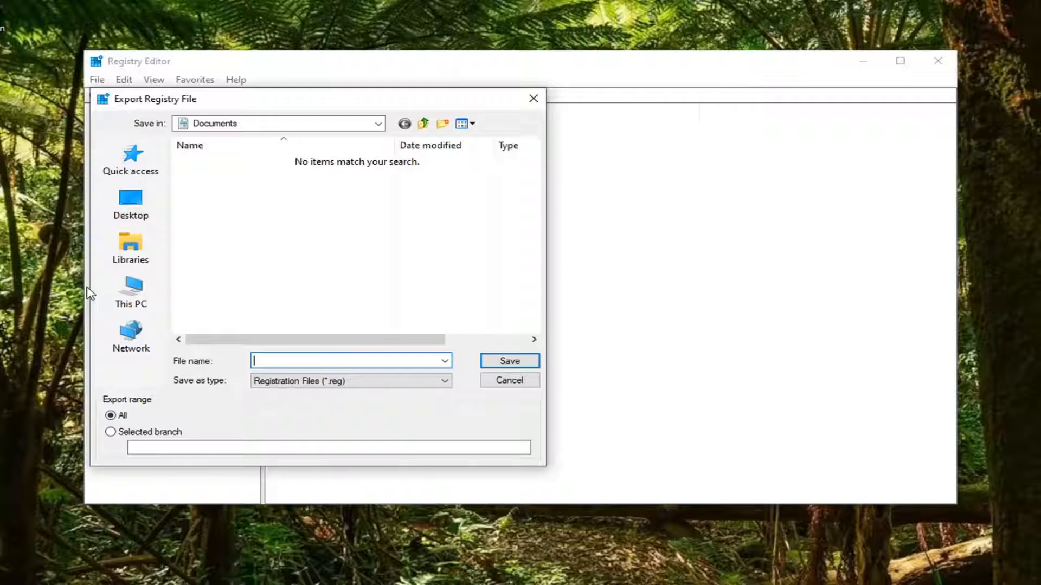
left_click(130, 204)
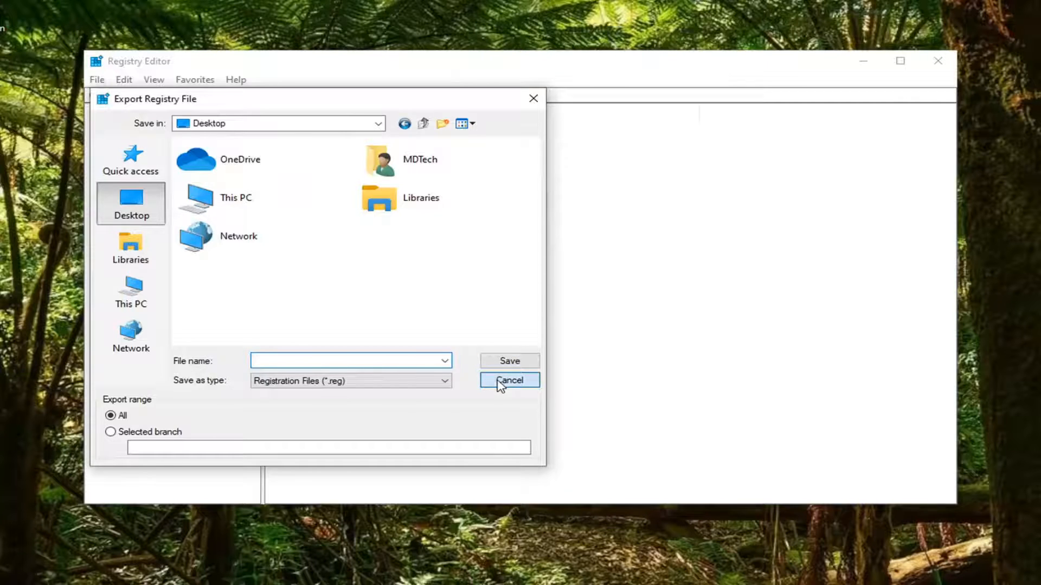
left_click(509, 380)
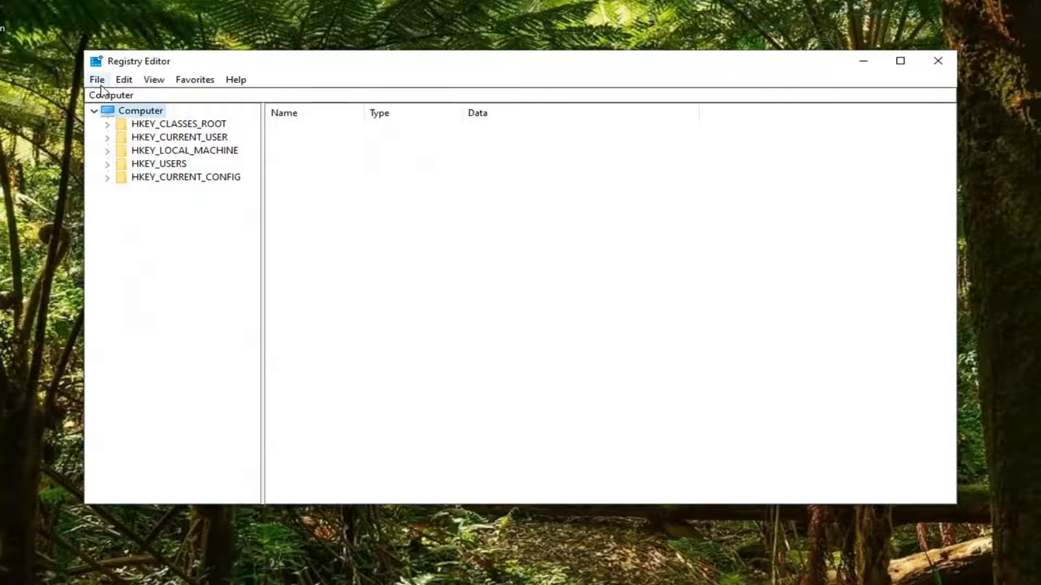
left_click(97, 79)
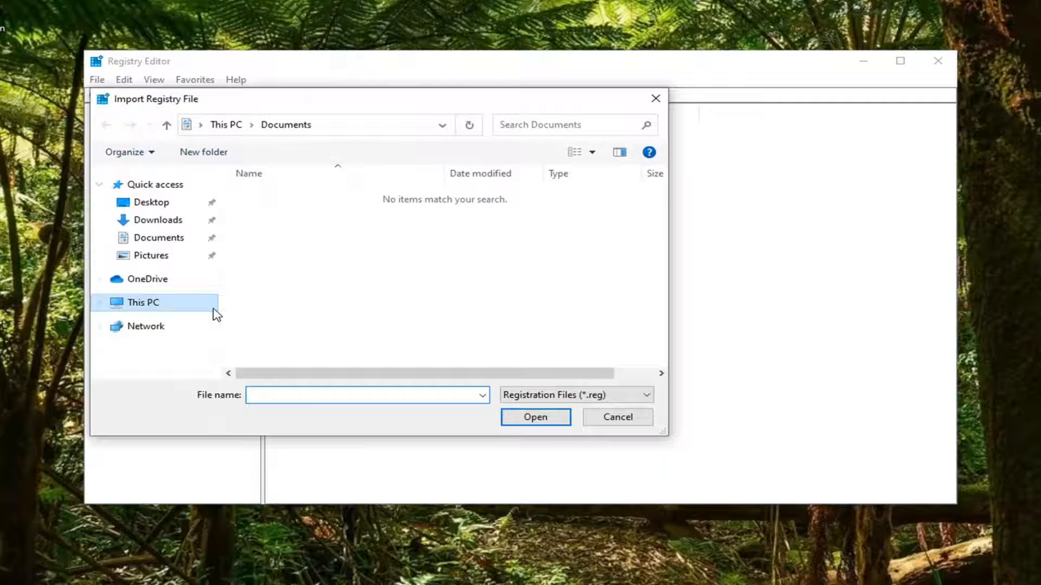
left_click(151, 201)
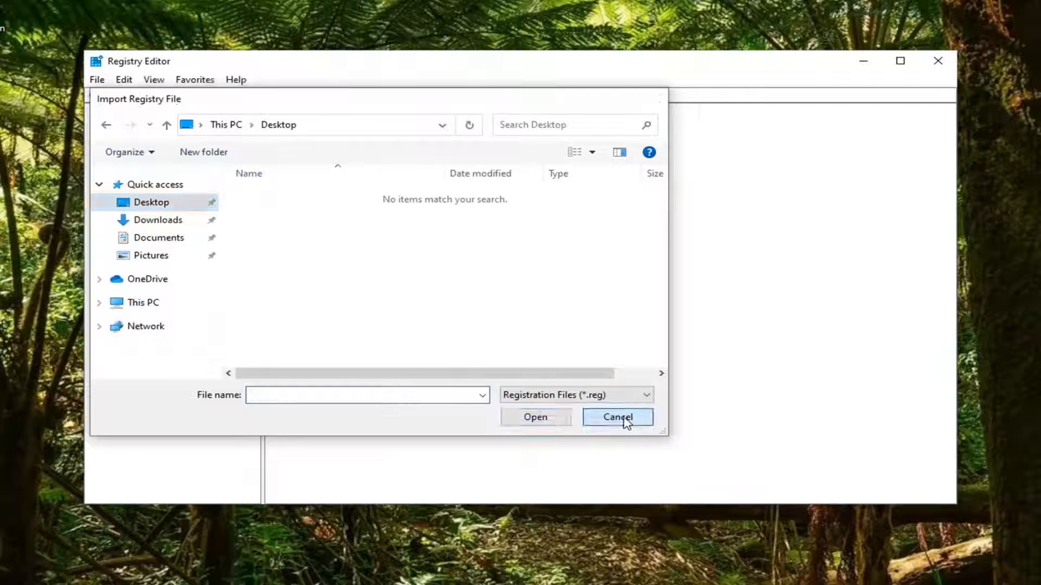
left_click(617, 416)
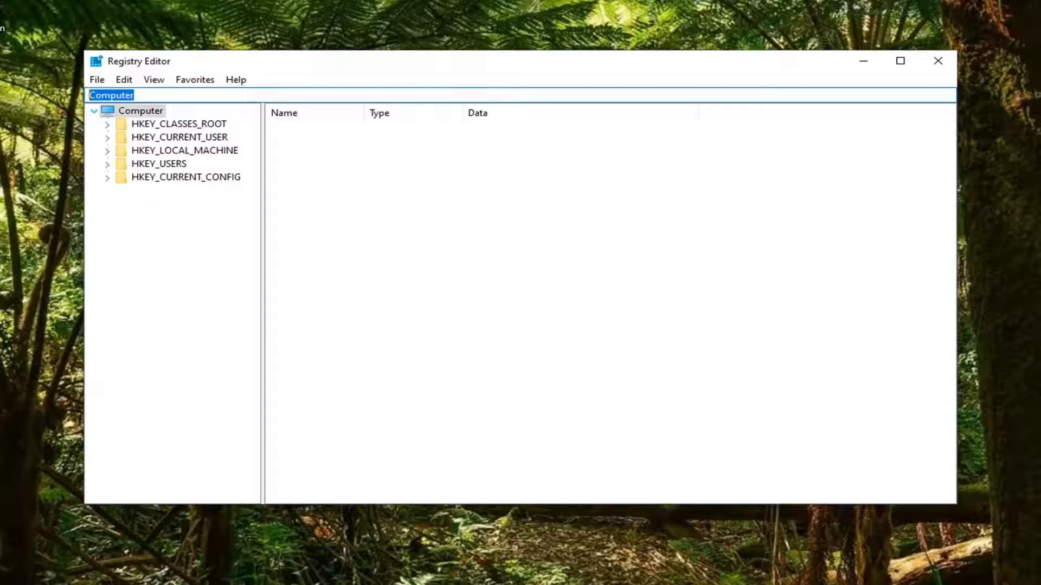
Navigate to HKEY_LOCAL_MACHINE\System\CurrentControlSet\Control\Class\{4d36e965-e325-11ce-bfc1-08002be10318} via the address bar.
type("HKEY_LOCAL_MACHINE\\System\\CurrentControlSet\\Control\\Class\\{4d36e965-e325-11ce-bfc1-08002be10318}")
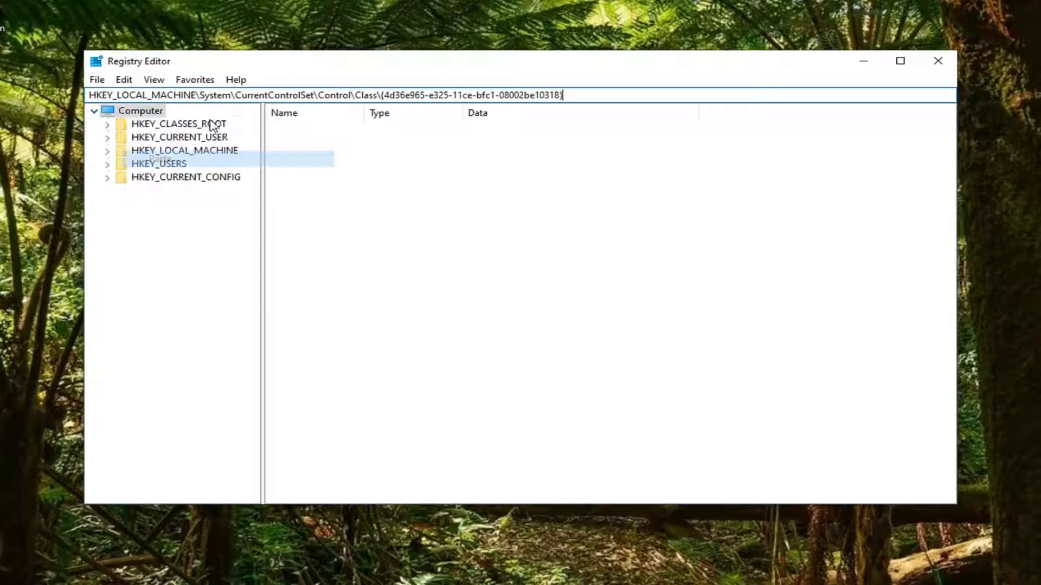
mouse_move(263, 112)
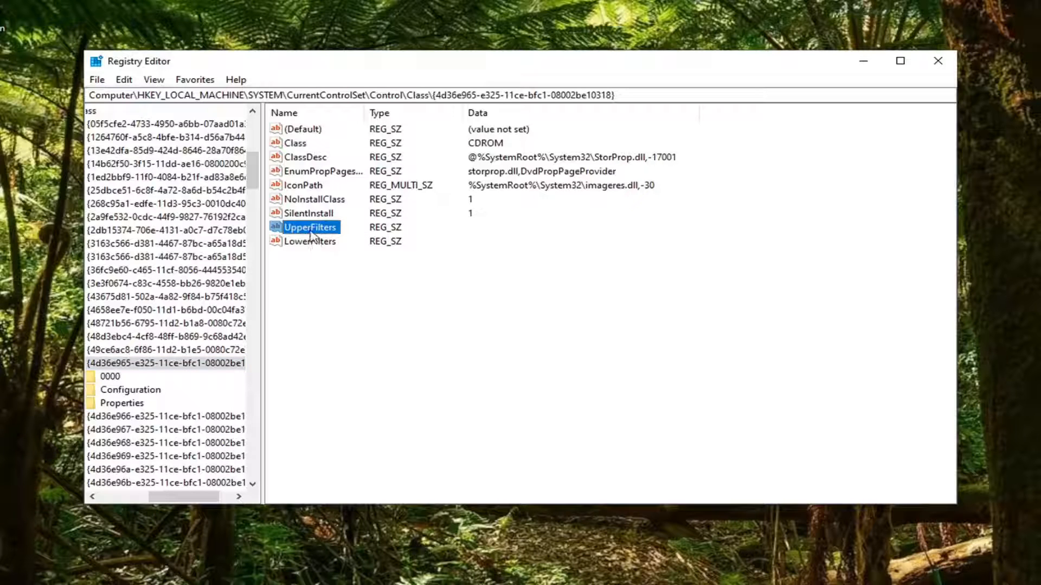
Delete the UpperFilters and LowerFilters values from the CD-ROM class key and close Registry Editor.
right_click(309, 227)
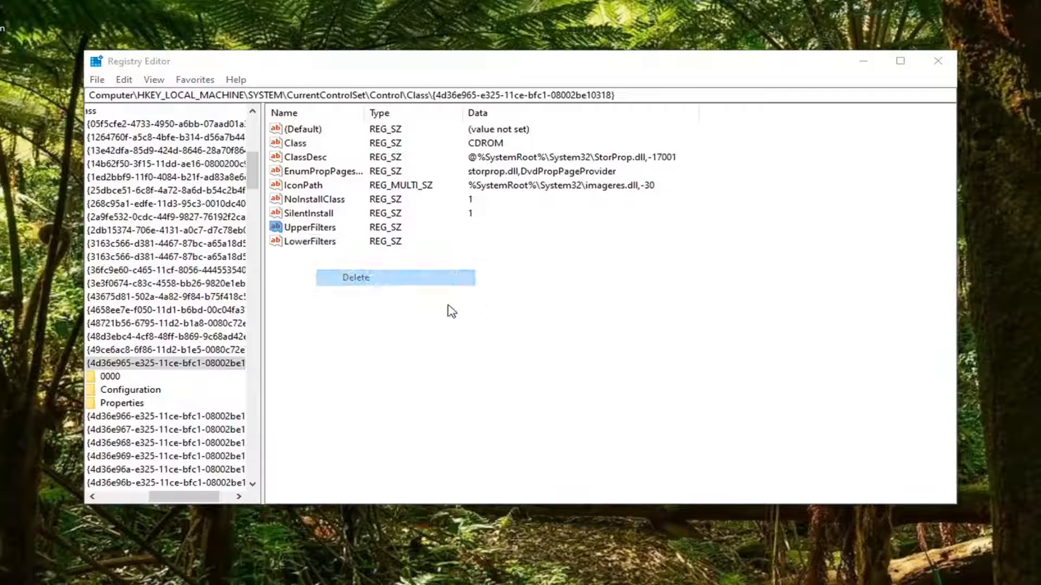
right_click(308, 227)
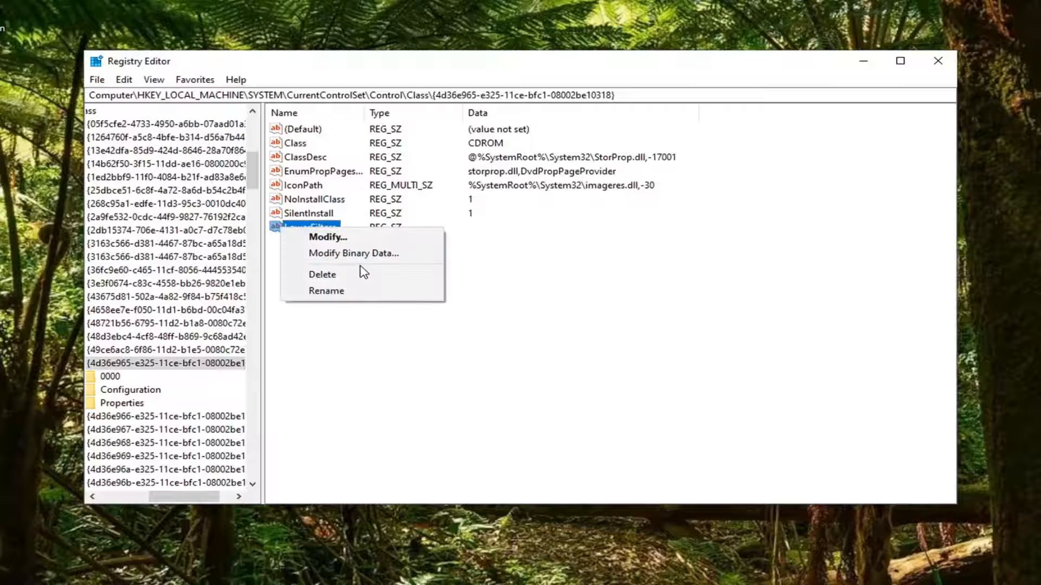
left_click(322, 273)
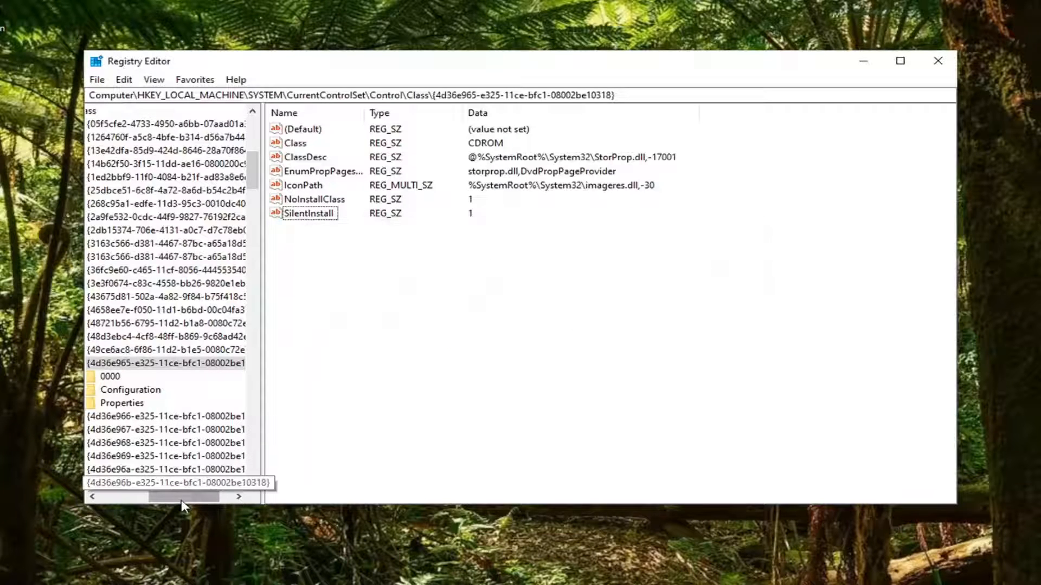
scroll("left", 3)
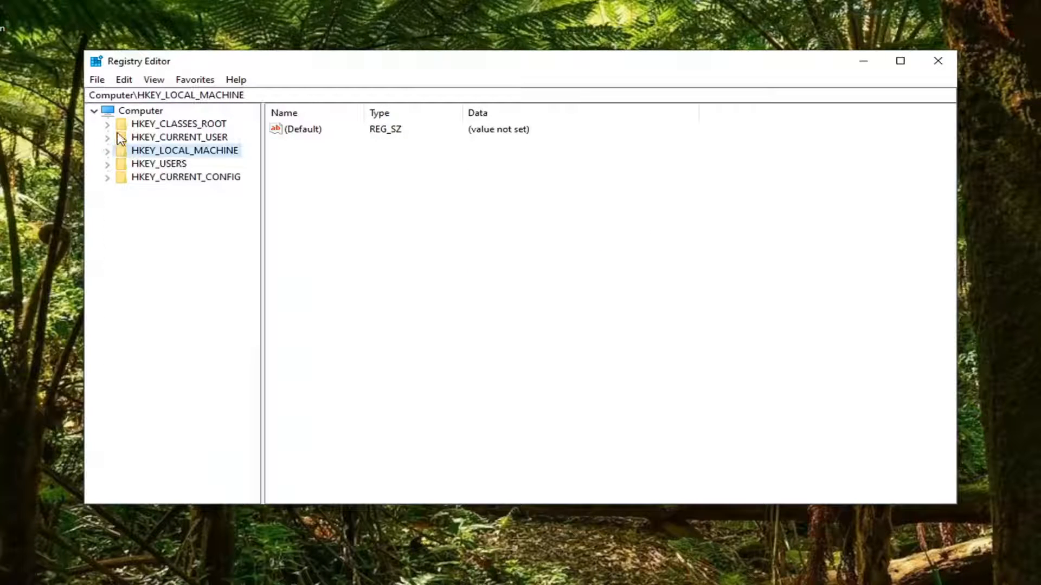
left_click(937, 60)
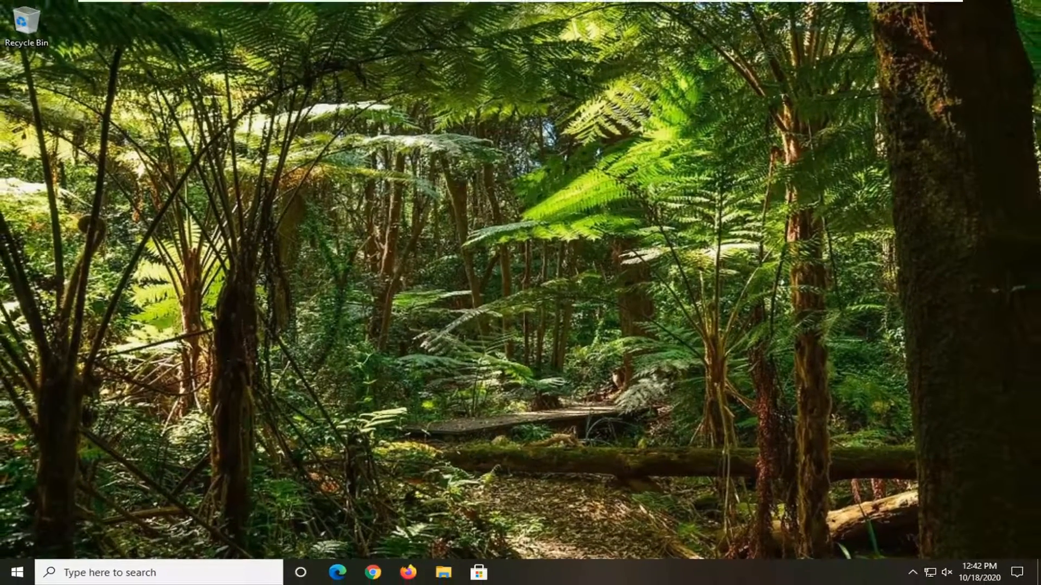